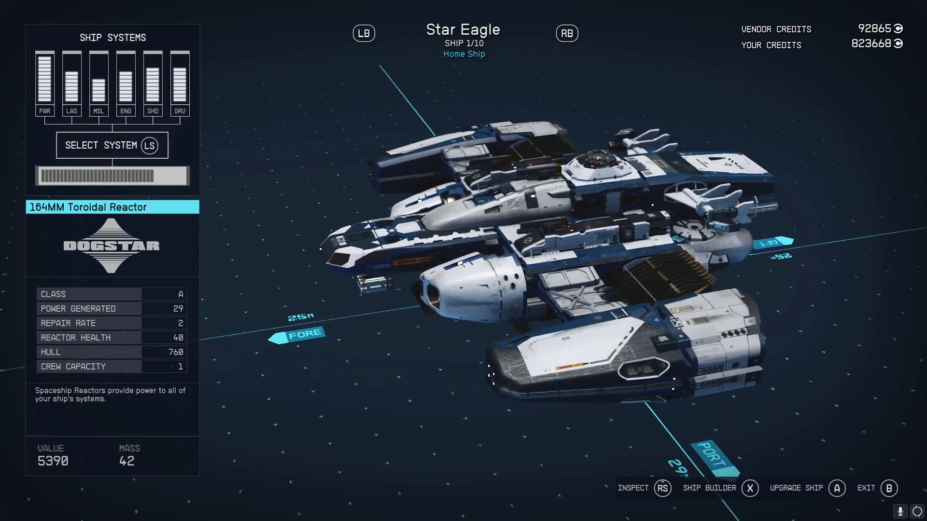
Enter the Ship Builder from the Star Eagle overview with the X shortcut
left_click(567, 33)
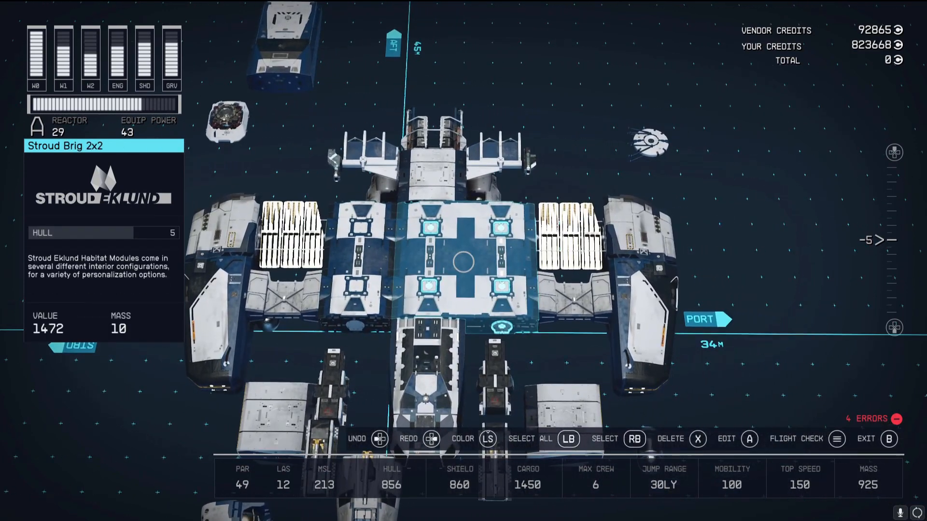
Detach the Stroud Brig 2x2 and Stroud Control Station 2x1 habs from the hull
left_click(726, 439)
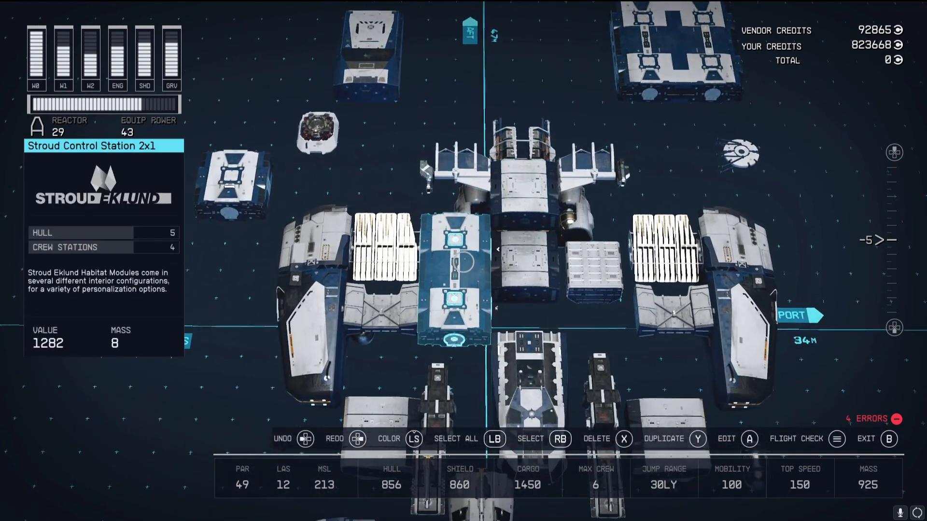
left_click(726, 439)
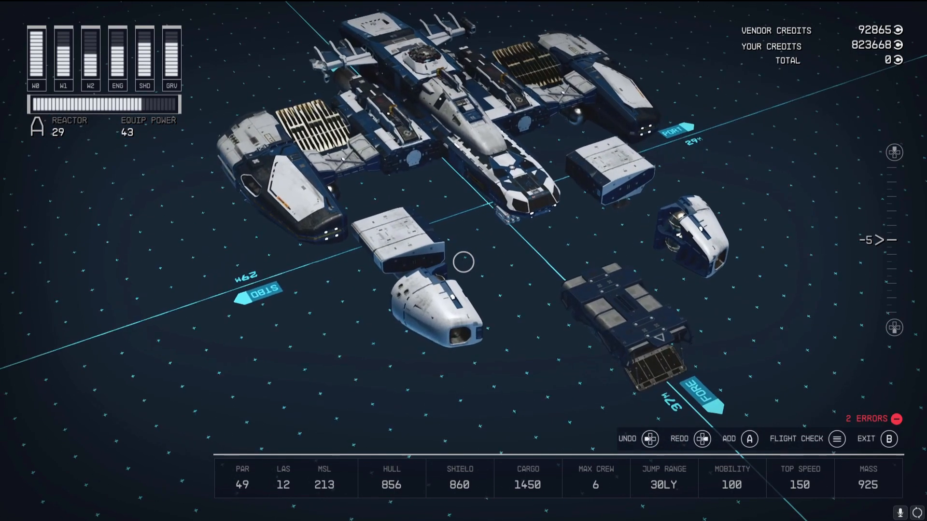
Switch to top view and pick up the H10 Atlas He3 Tank for repositioning
left_click(479, 266)
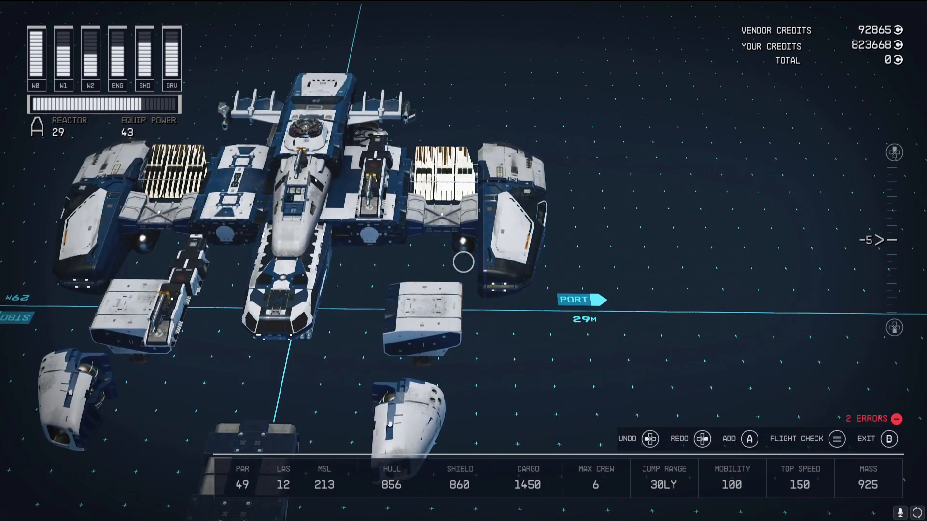
left_click(462, 262)
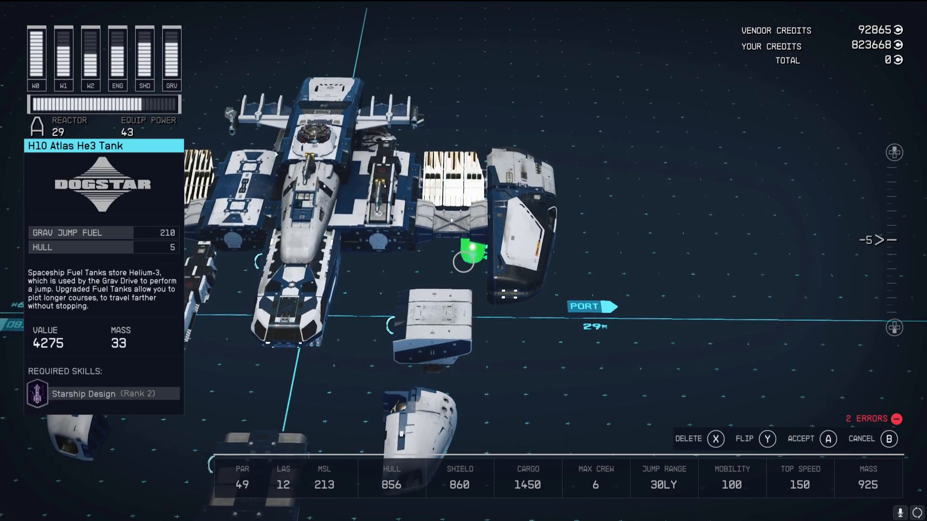